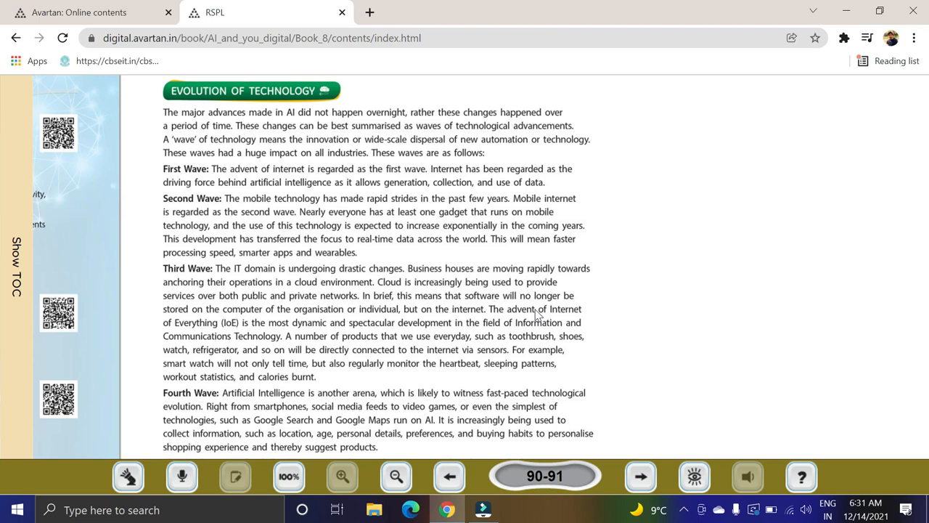
mouse_move(408, 348)
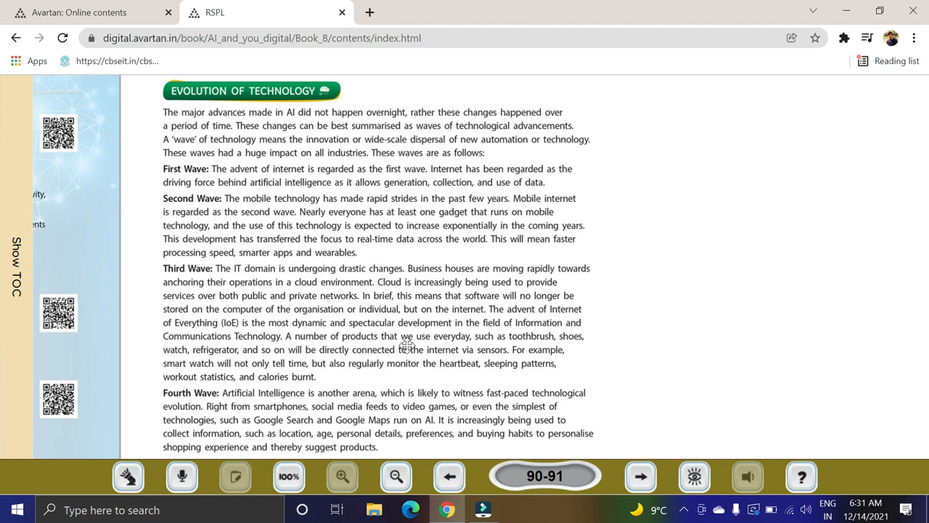
Step: Scroll past the Fourth Wave paragraph to the 'Possibilities that open up with AI' heading
scroll("down", 3)
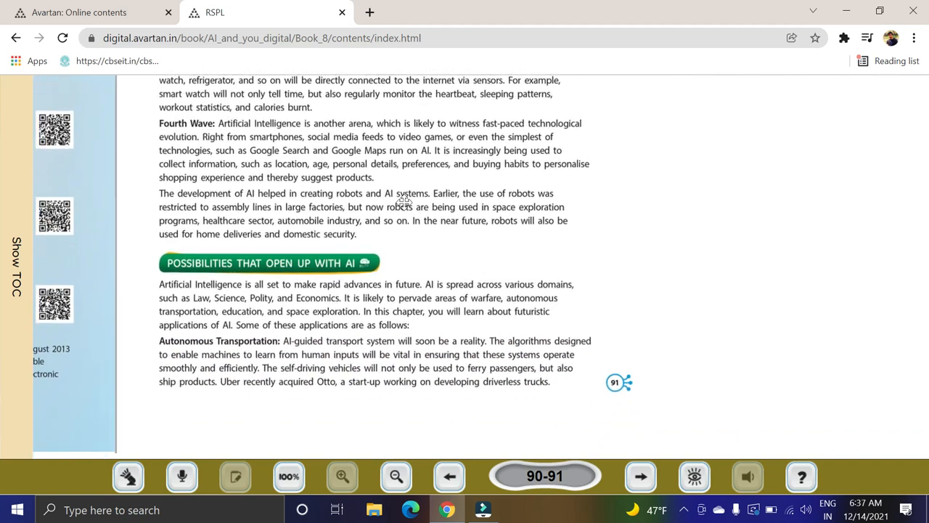
scroll("down", 3)
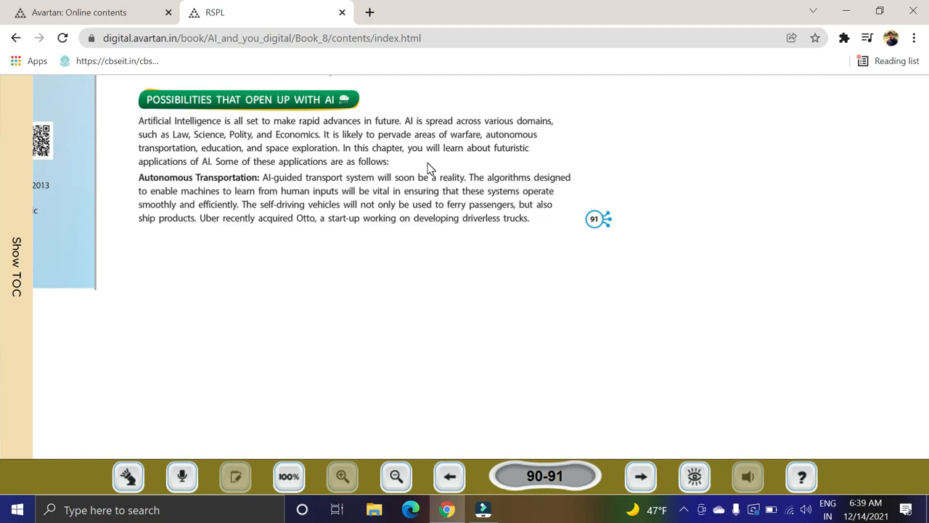
mouse_move(640, 476)
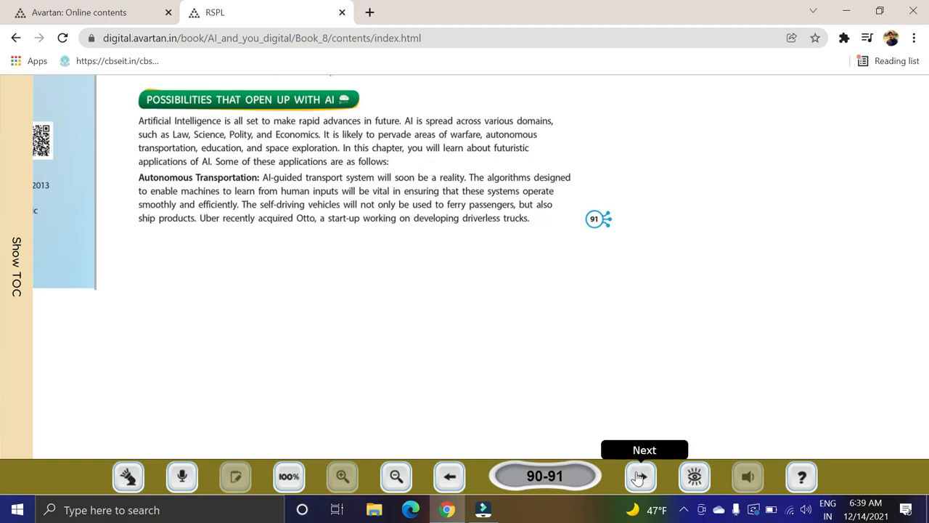
Step: Turn to pages 92-93 and zoom in twice on Skill Sets Required for Jobs in AI
left_click(641, 477)
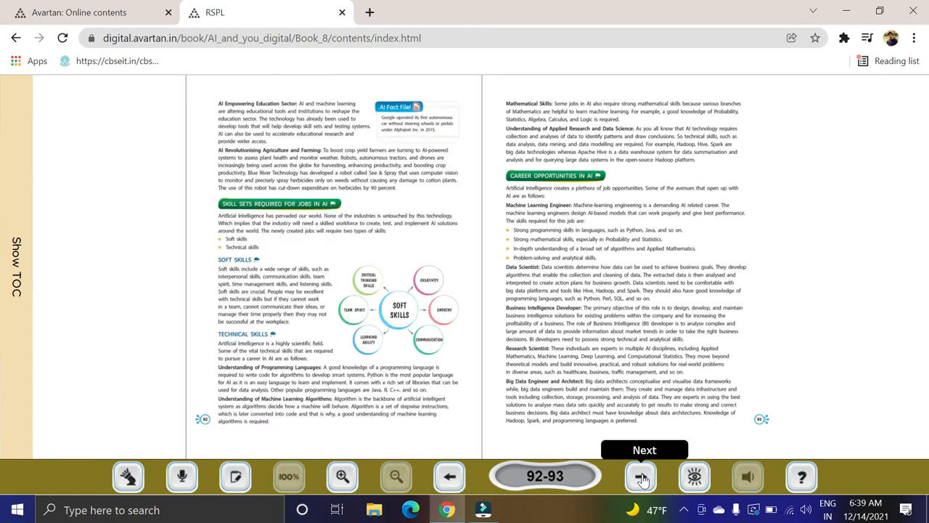
left_click(343, 477)
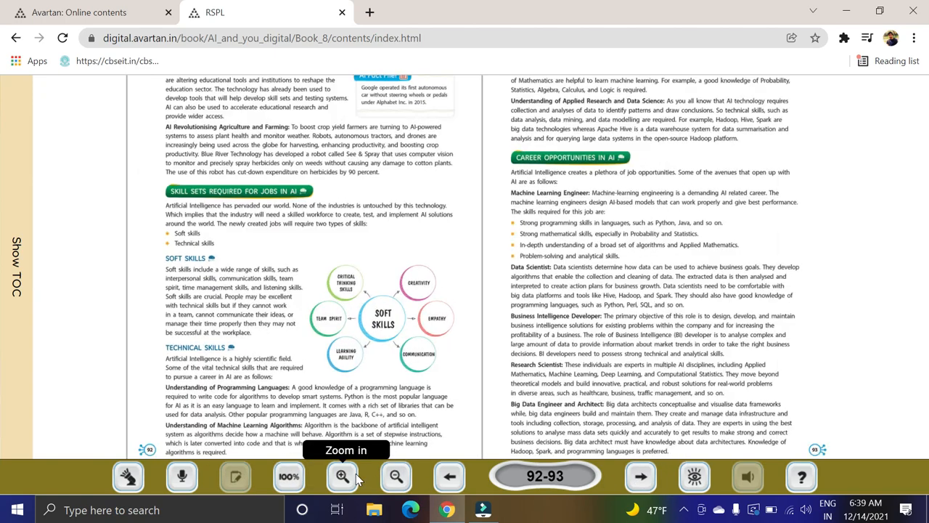
left_click(342, 476)
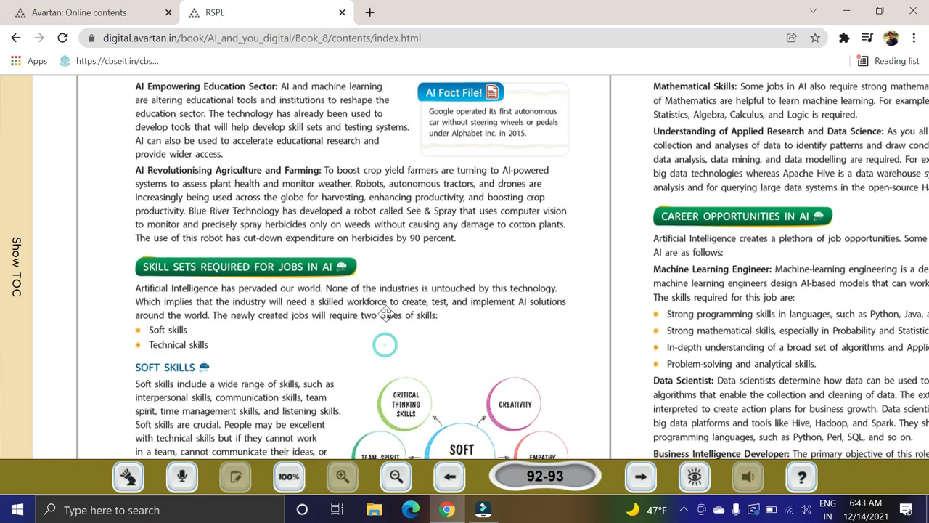
scroll("down", 3)
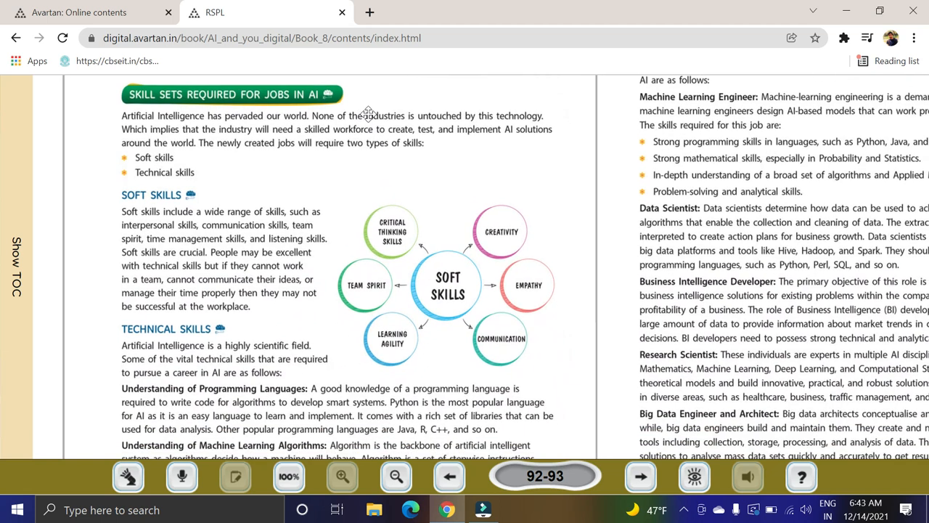
mouse_move(444, 183)
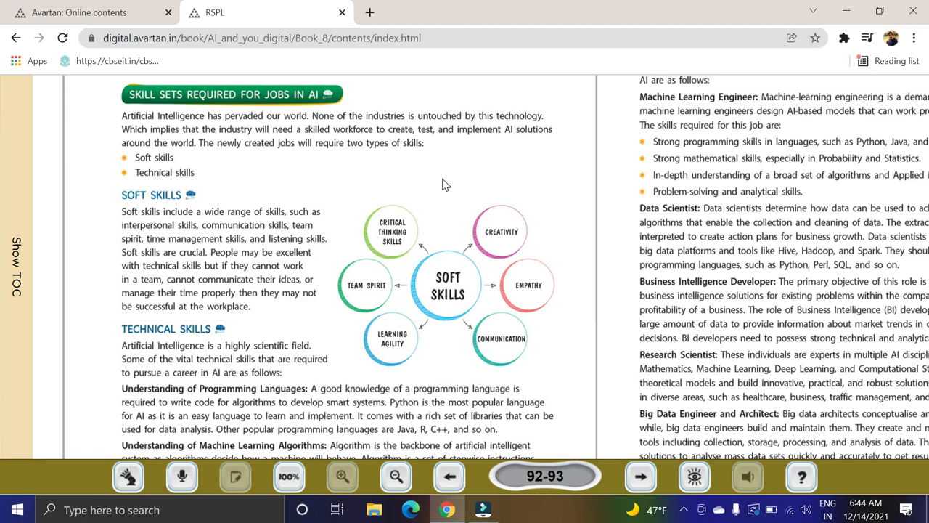
mouse_move(166, 186)
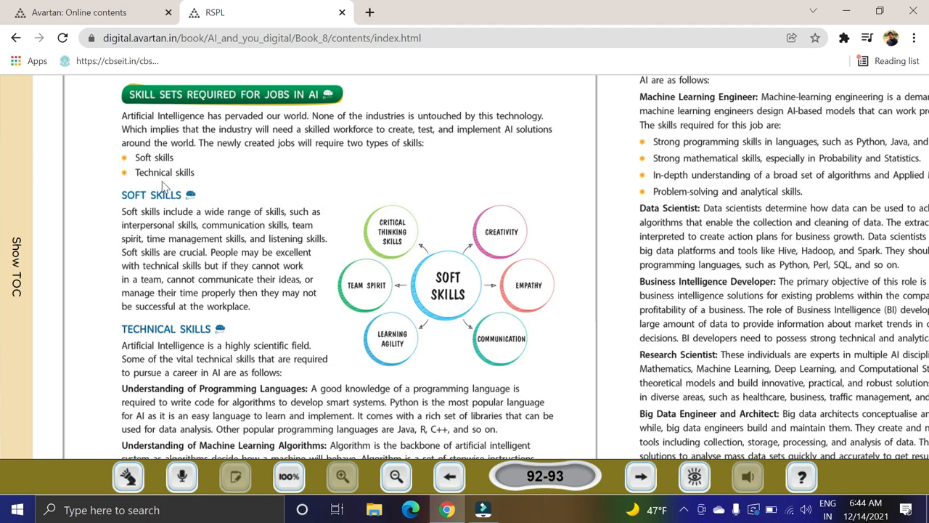
mouse_move(215, 183)
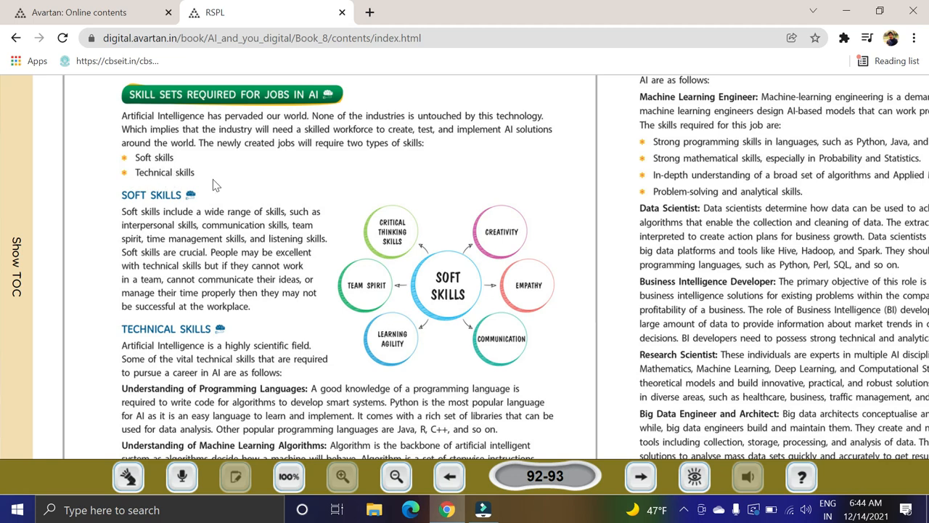
scroll("down", 3)
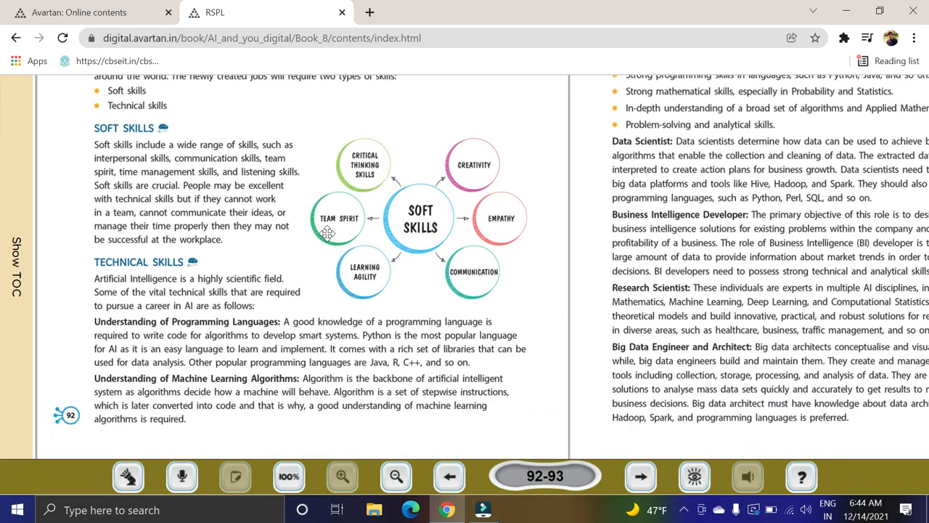
scroll("down", 3)
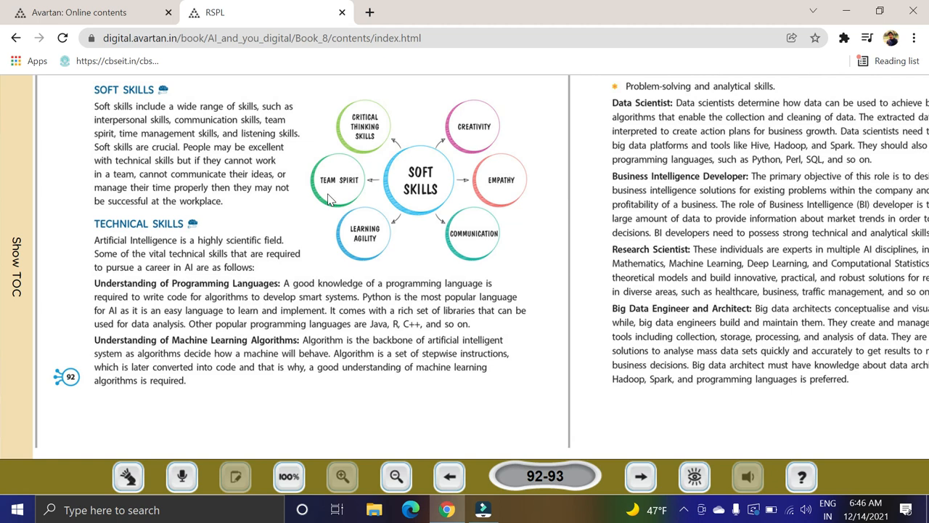
scroll("down", 3)
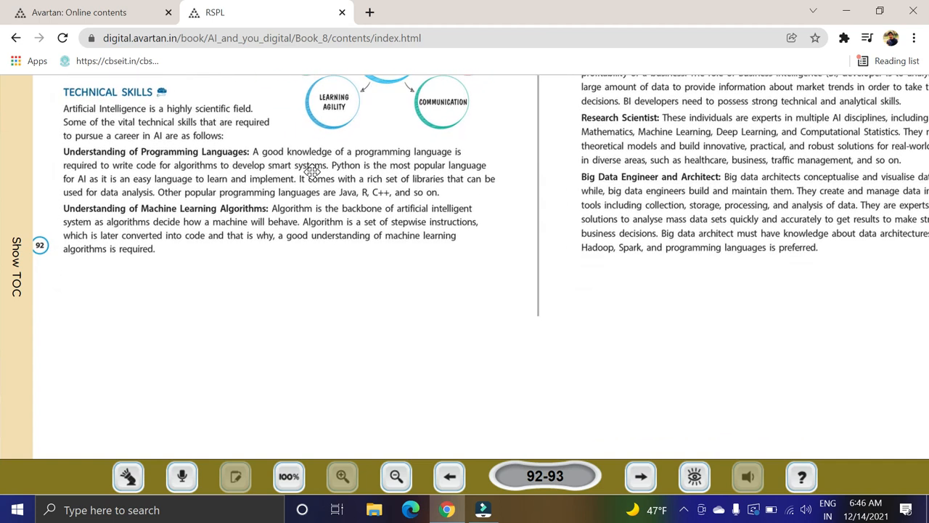
mouse_move(349, 212)
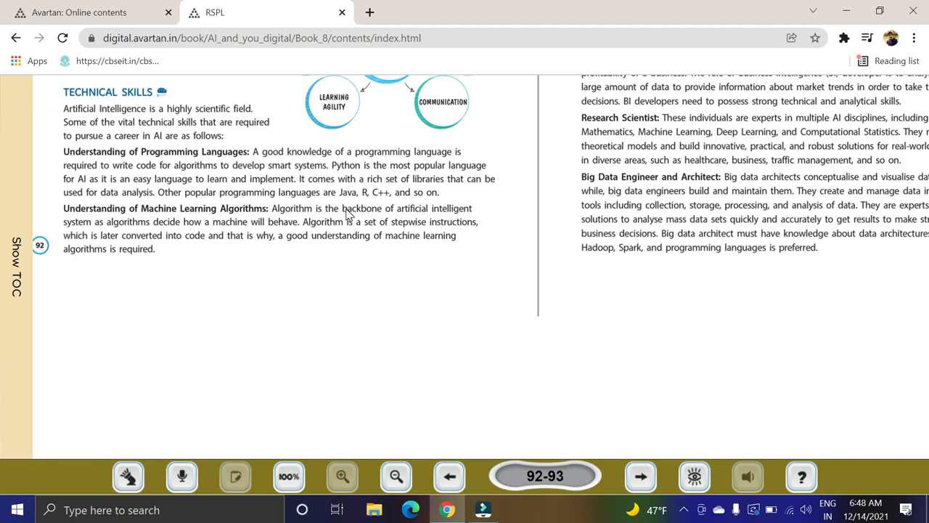
mouse_move(527, 226)
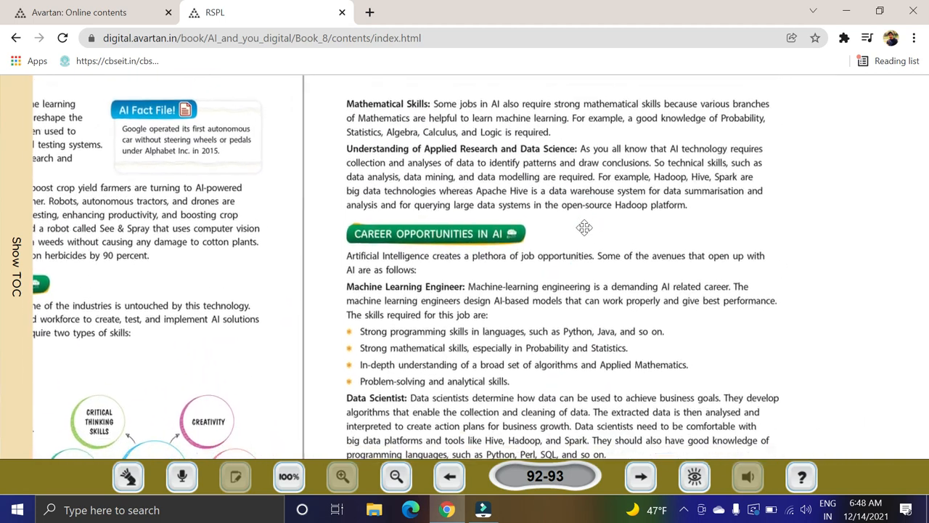
Step: Scroll page 93 until the Career Opportunities in AI heading sits near the top
scroll("down", 3)
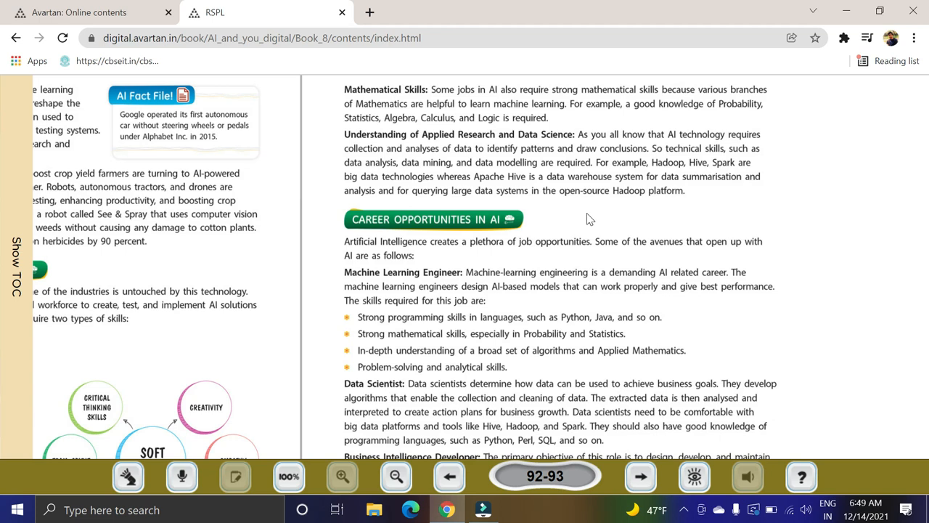
scroll("down", 3)
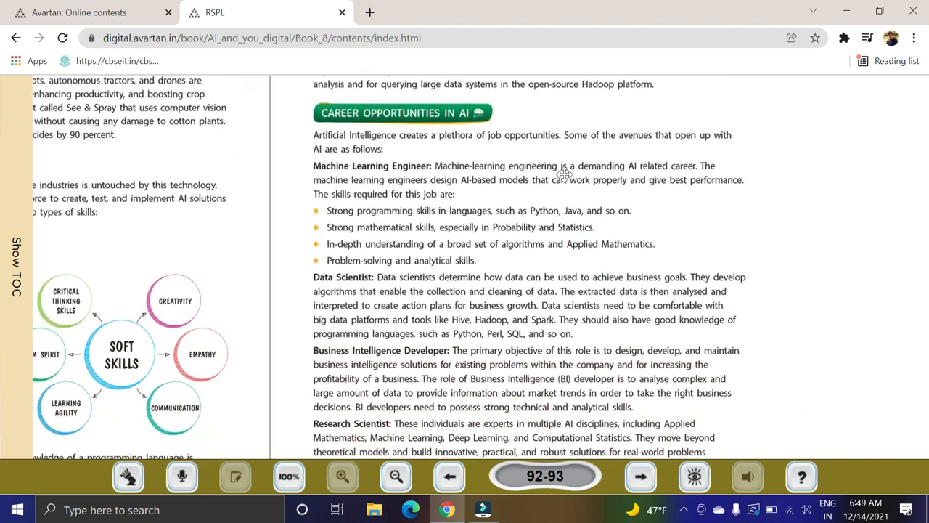
Step: Scroll down to the Data Scientist, BI Developer and Research Scientist career roles
scroll("down", 3)
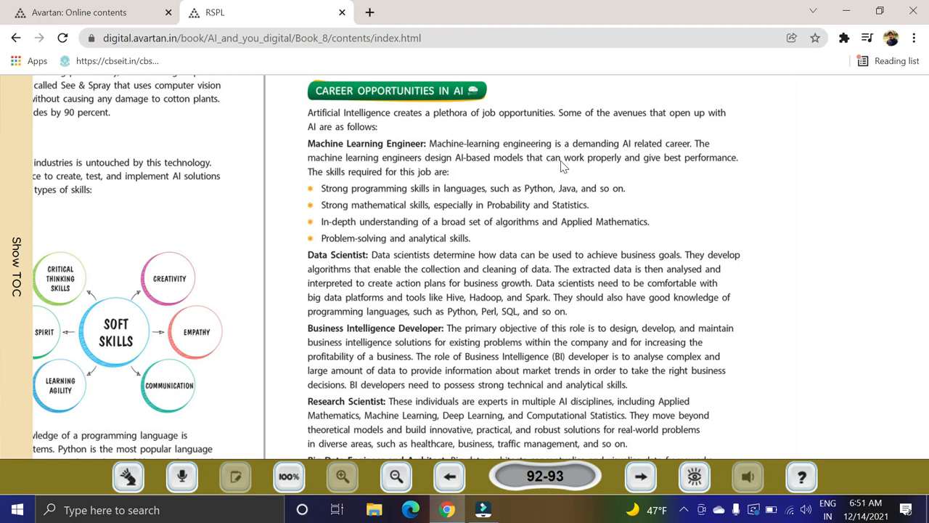
scroll("down", 3)
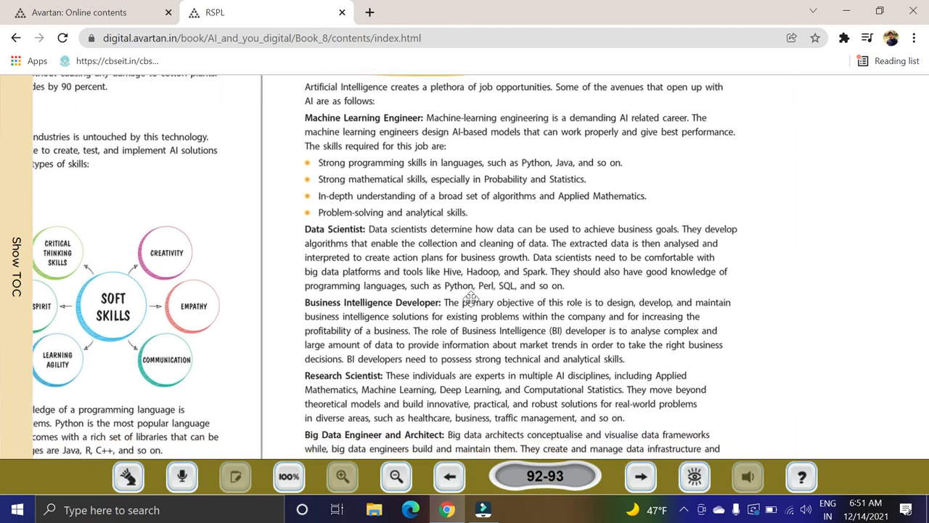
Step: Scroll to the end of the careers list, down to Big Data Engineer and Architect
scroll("down", 3)
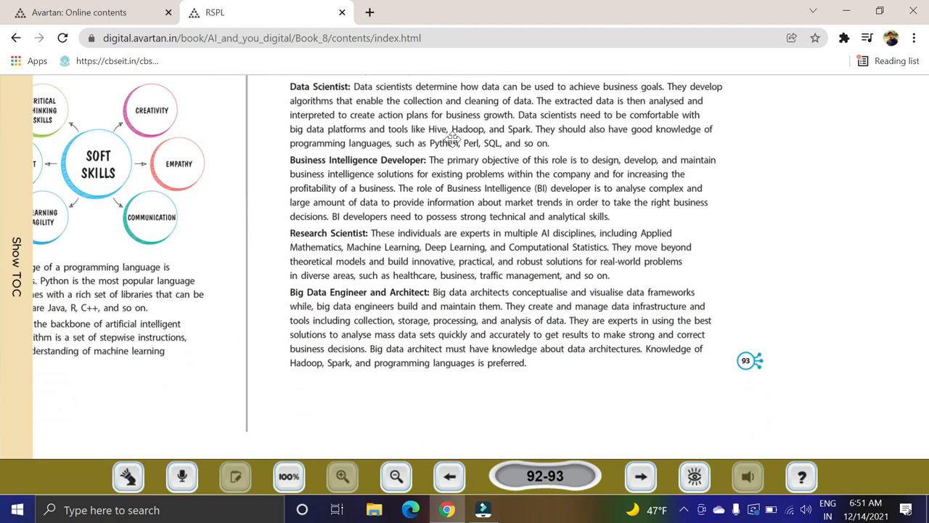
mouse_move(476, 169)
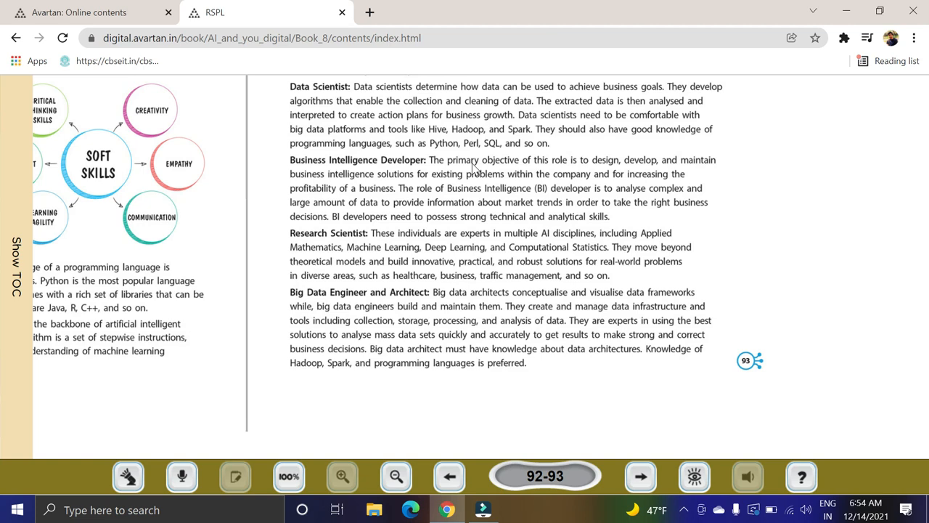
mouse_move(473, 372)
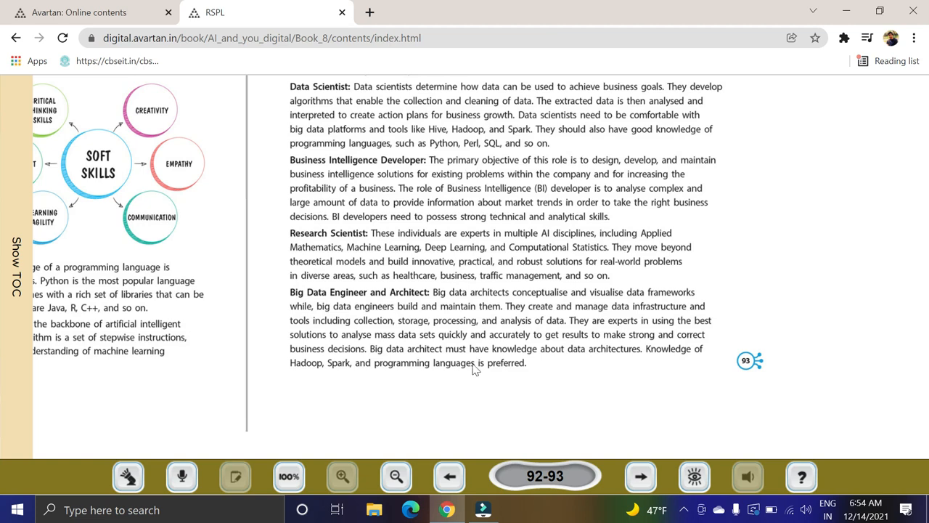
Step: Scroll to the bottom of page 93 leaving only the Big Data Engineer and Architect entry
scroll("down", 3)
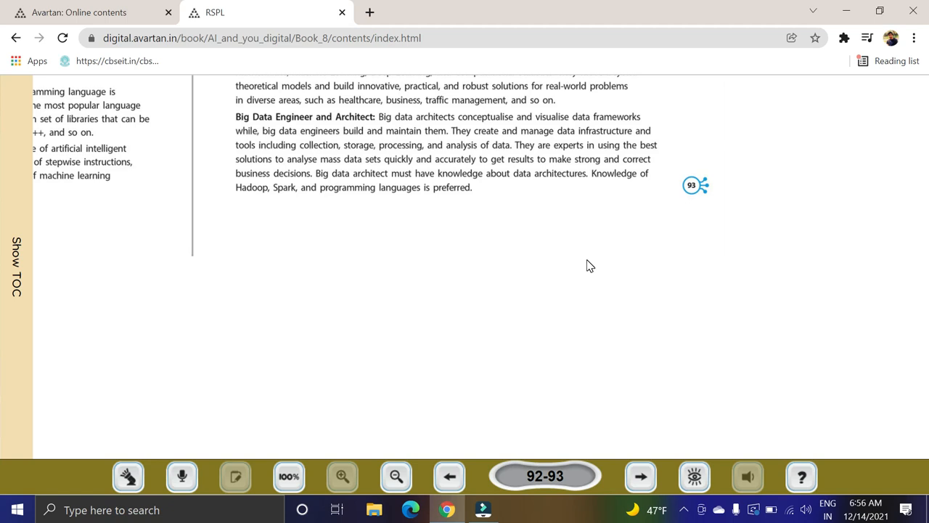
Step: Turn to pages 94-95, zoom in, and scroll to the Activity 3 AI company research table
left_click(639, 476)
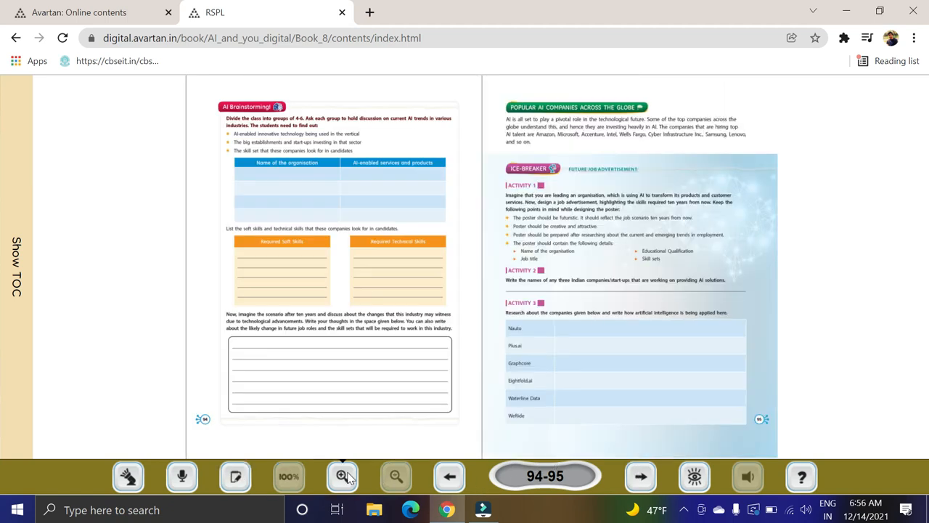
left_click(343, 476)
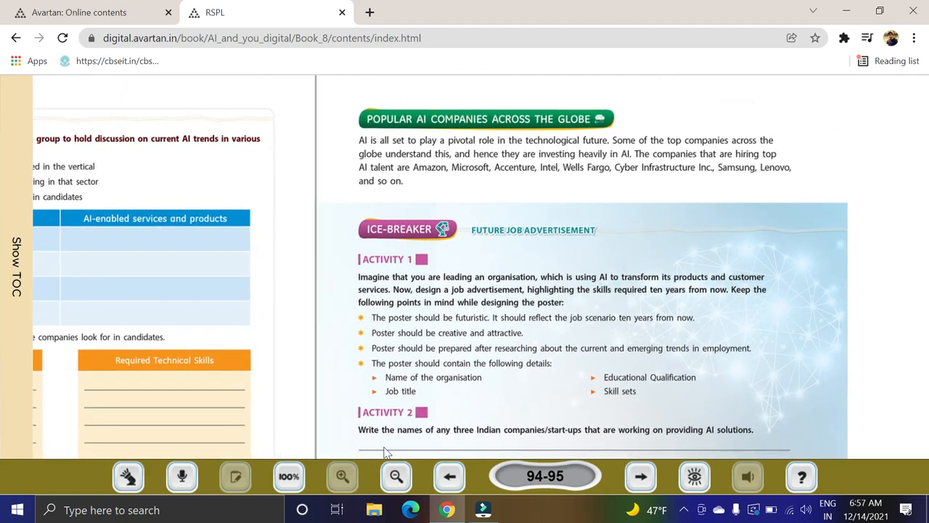
scroll("down", 3)
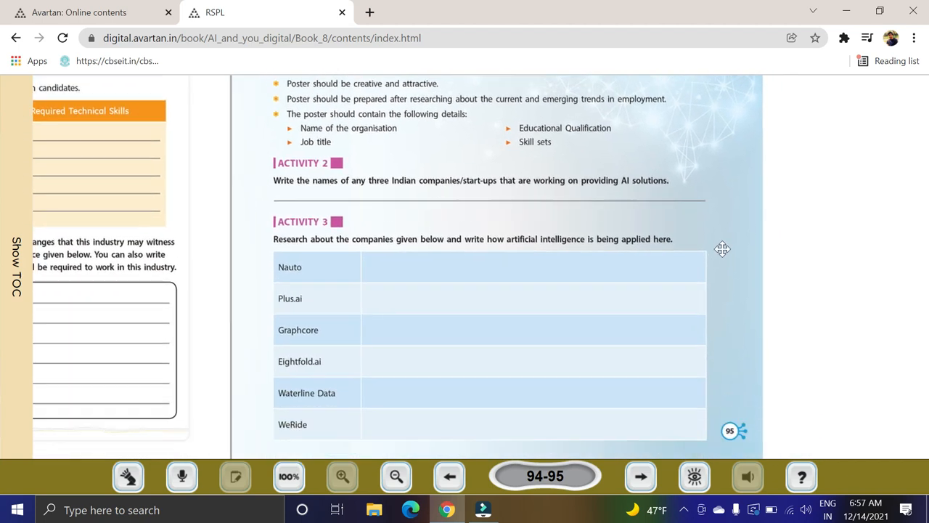
Step: Turn to pages 96-97 and zoom in on Activity 4 and the Exercises questions
left_click(642, 476)
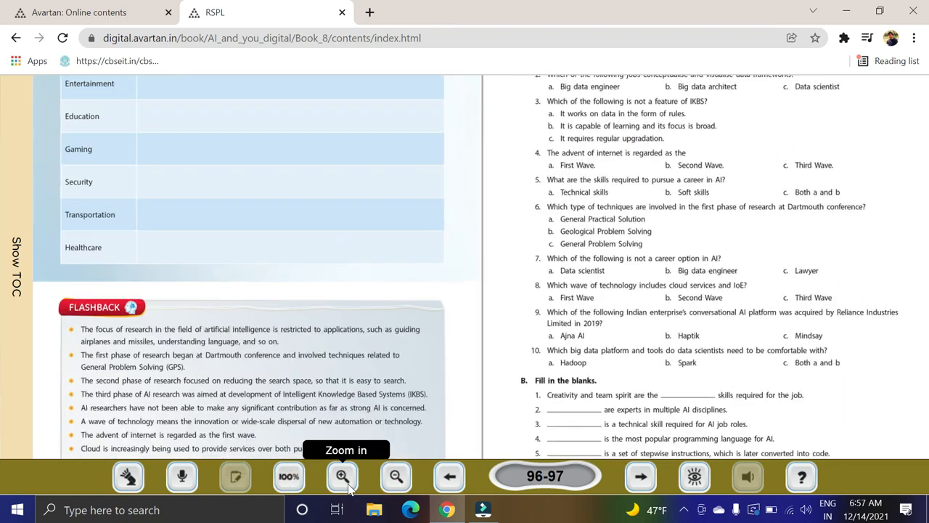
left_click(343, 476)
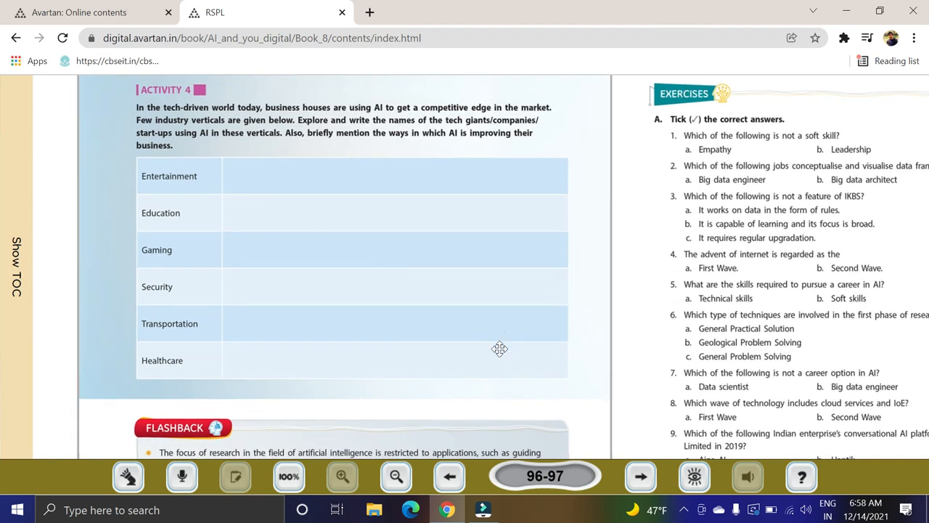